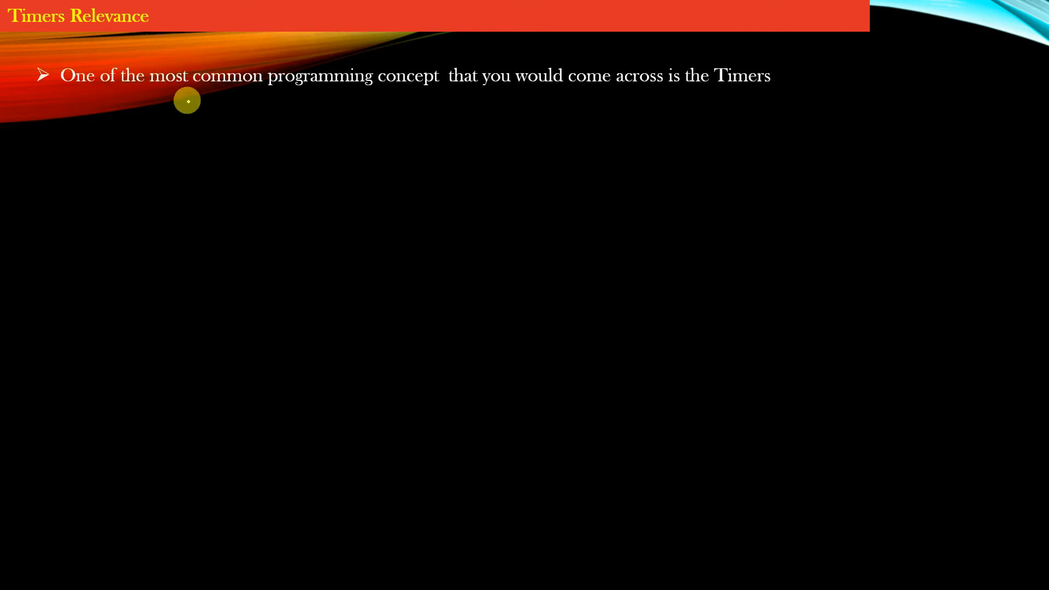
mouse_move(467, 95)
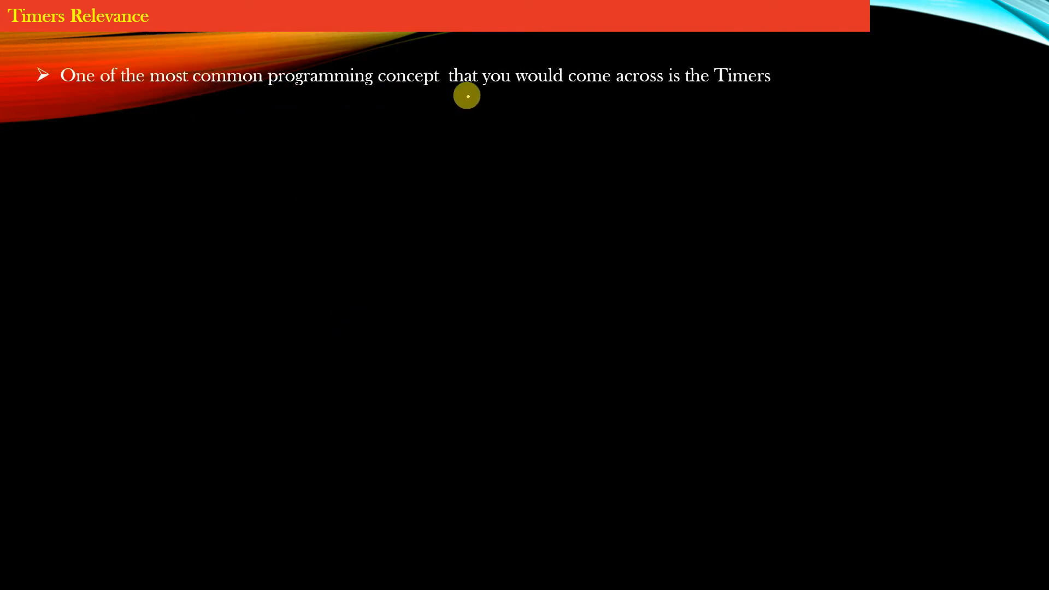
mouse_move(776, 87)
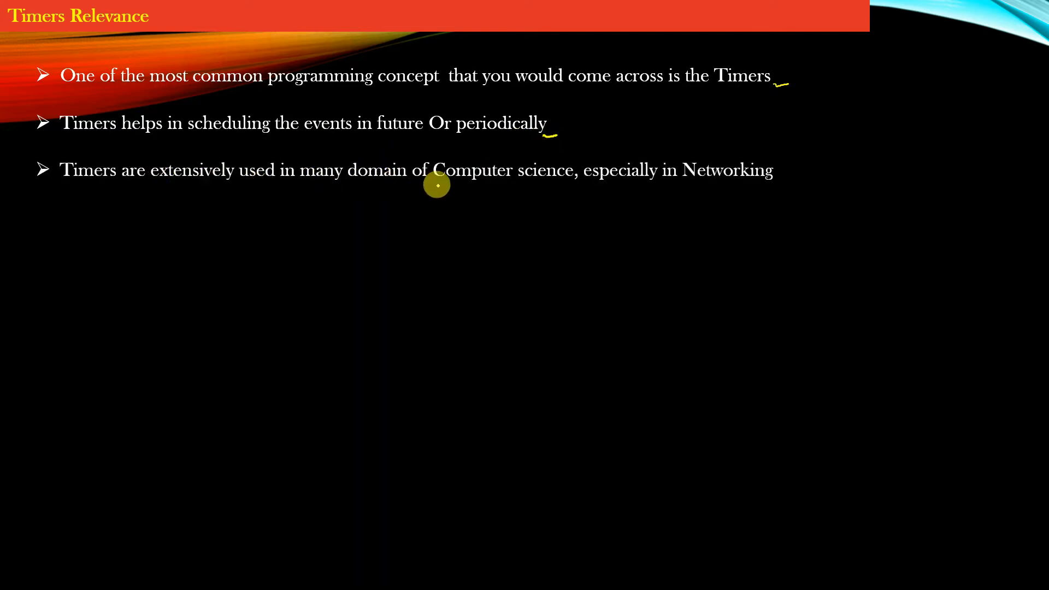
mouse_move(768, 190)
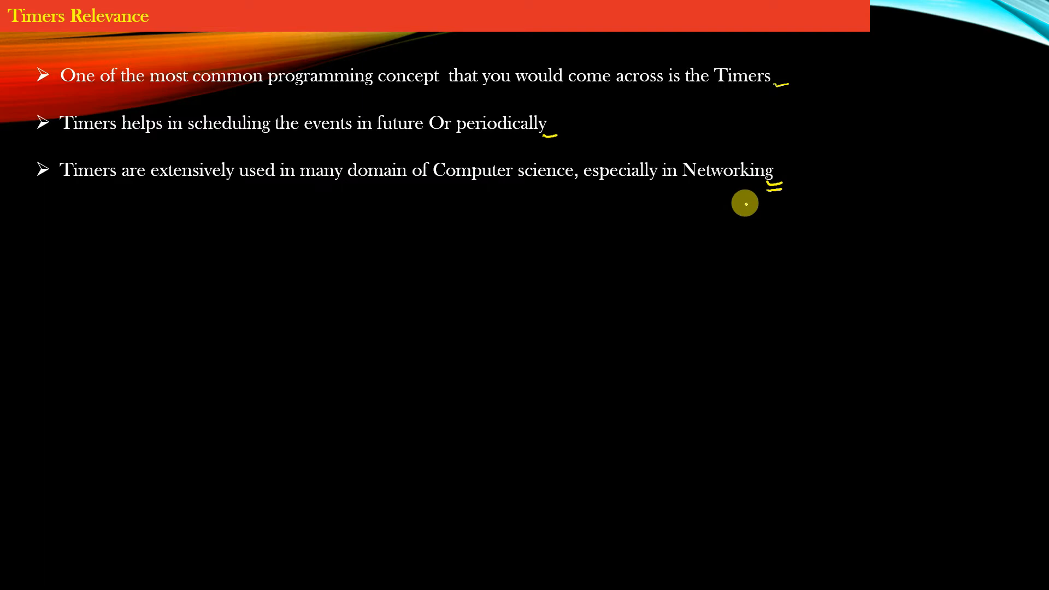
mouse_move(743, 199)
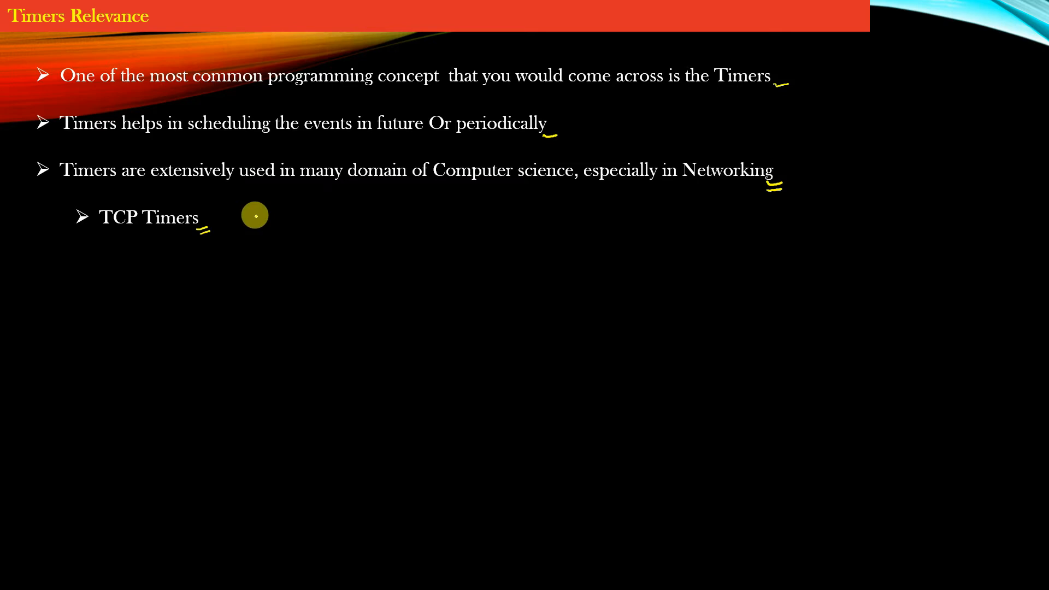
mouse_move(265, 199)
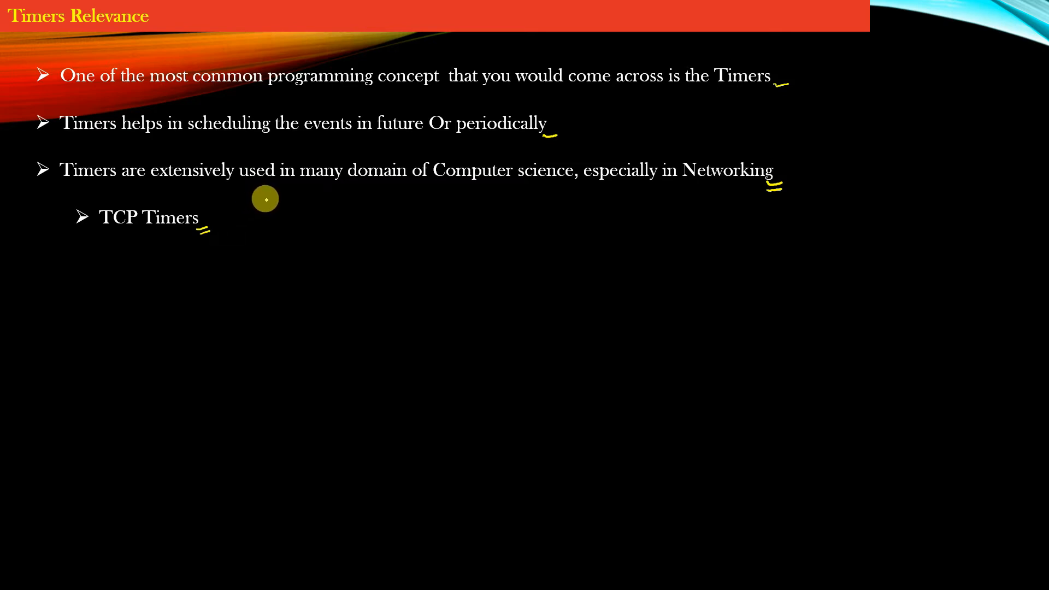
mouse_move(241, 211)
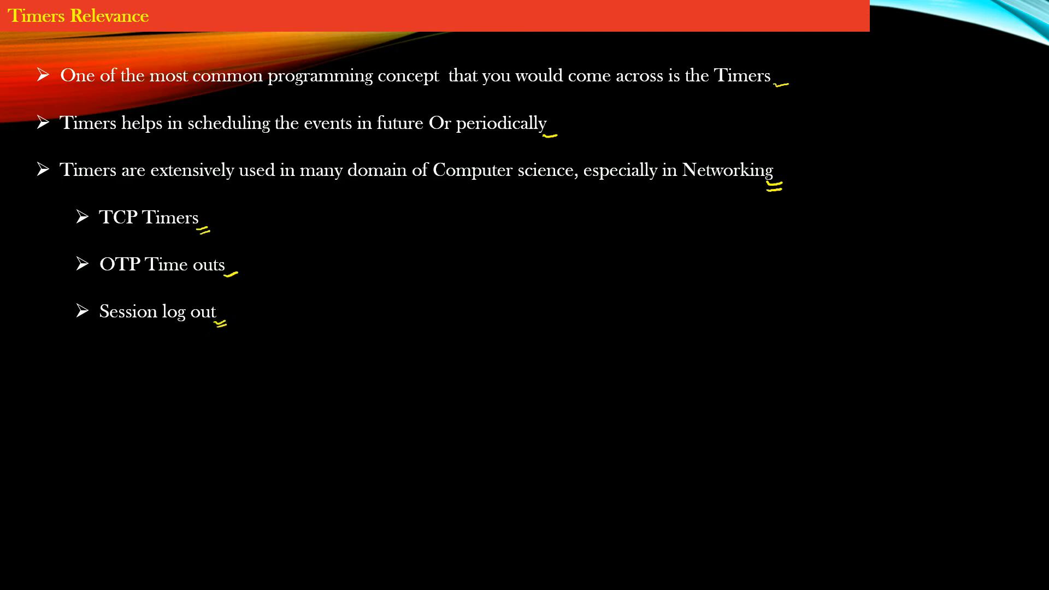
mouse_move(226, 322)
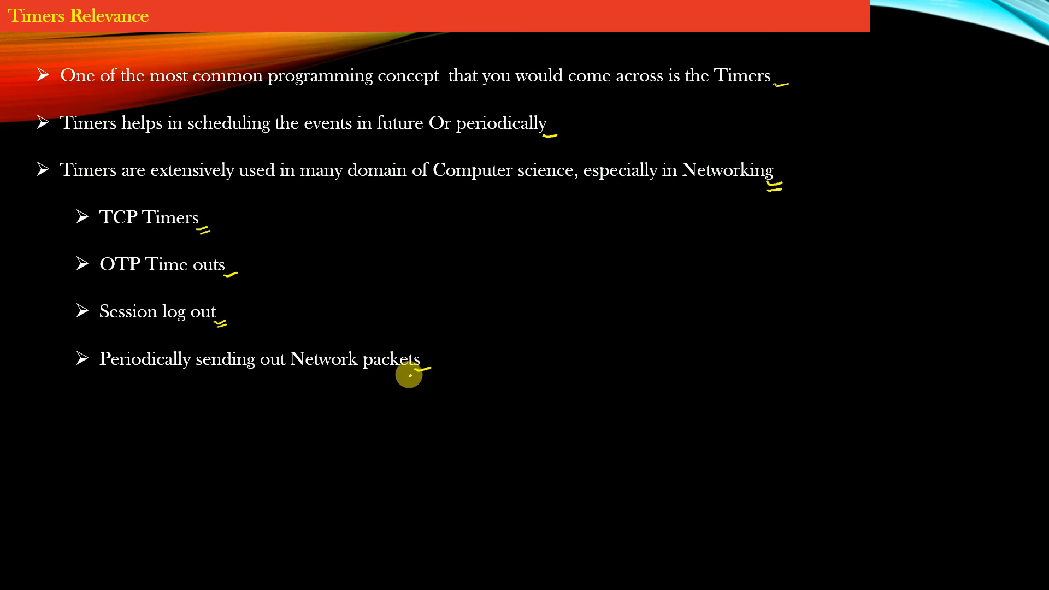
mouse_move(407, 378)
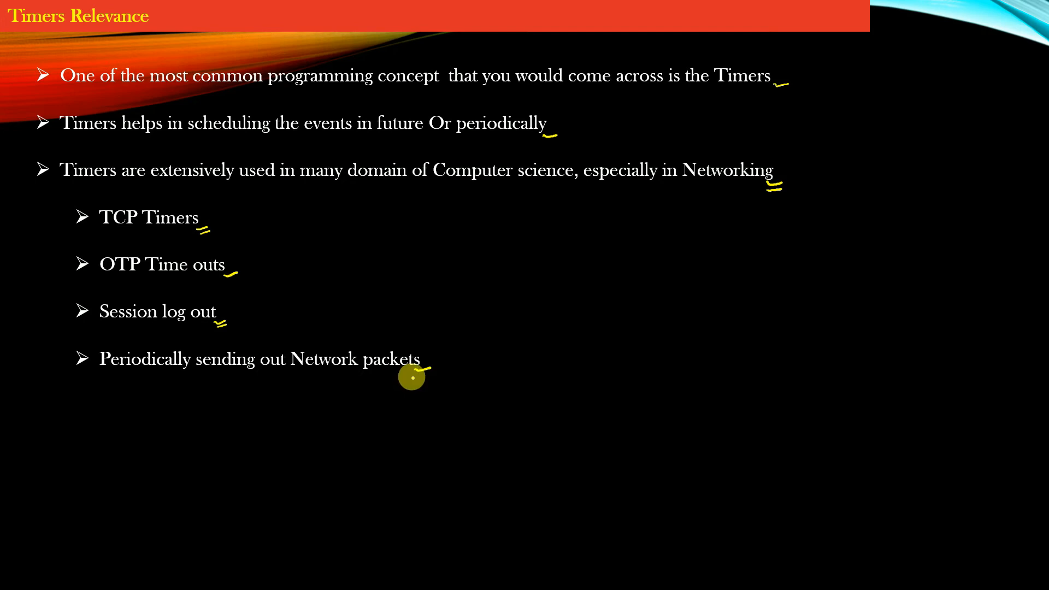
mouse_move(432, 368)
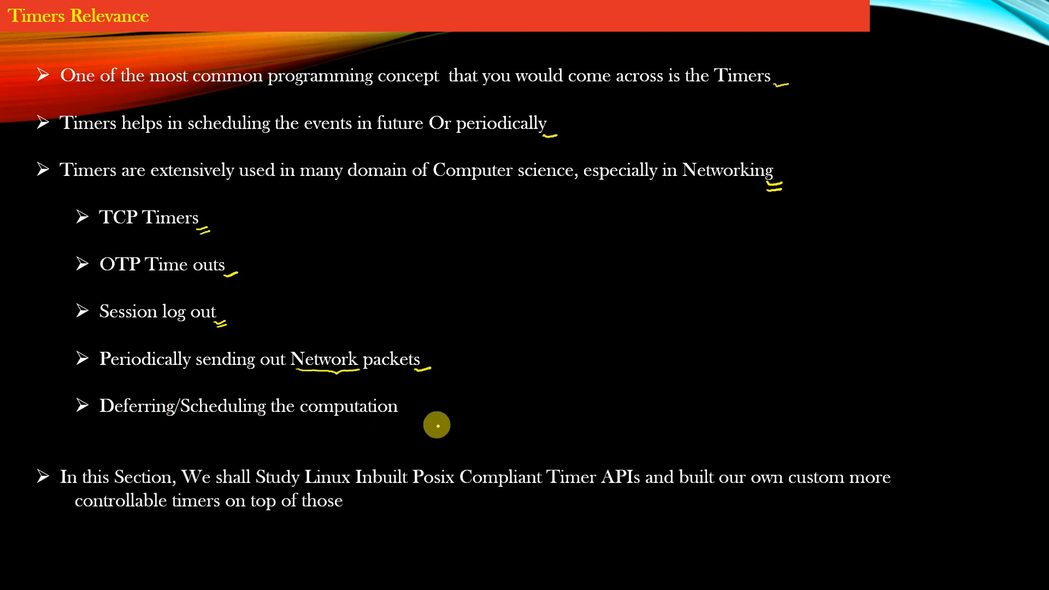
mouse_move(346, 491)
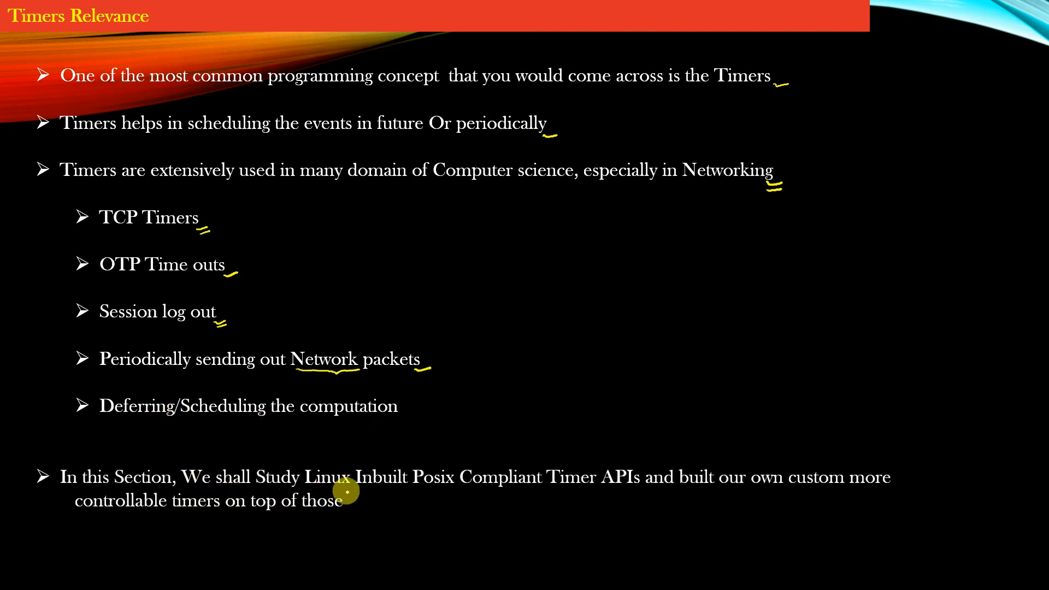
mouse_move(540, 492)
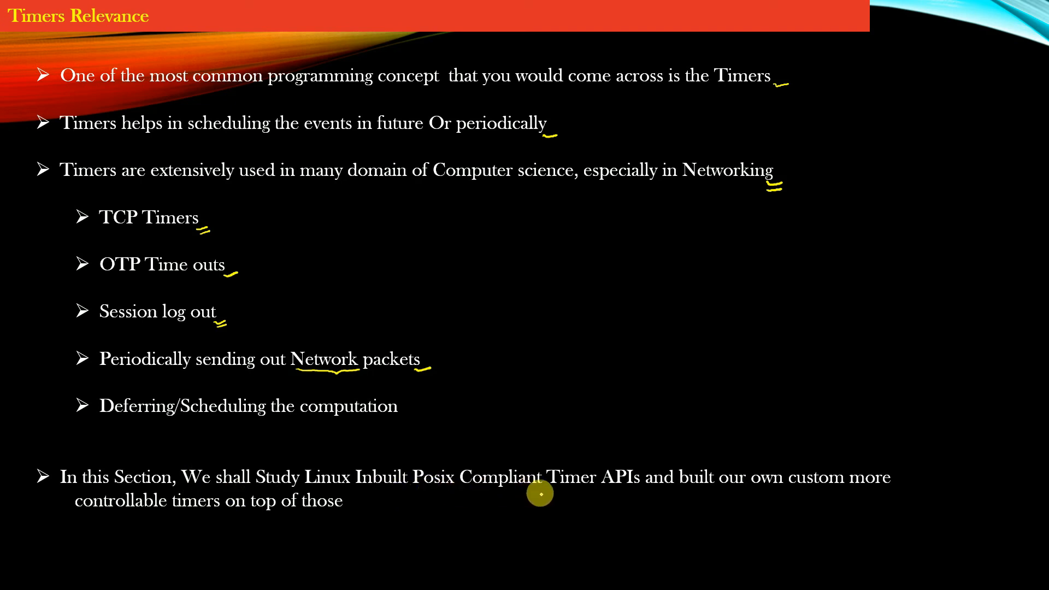
mouse_move(677, 491)
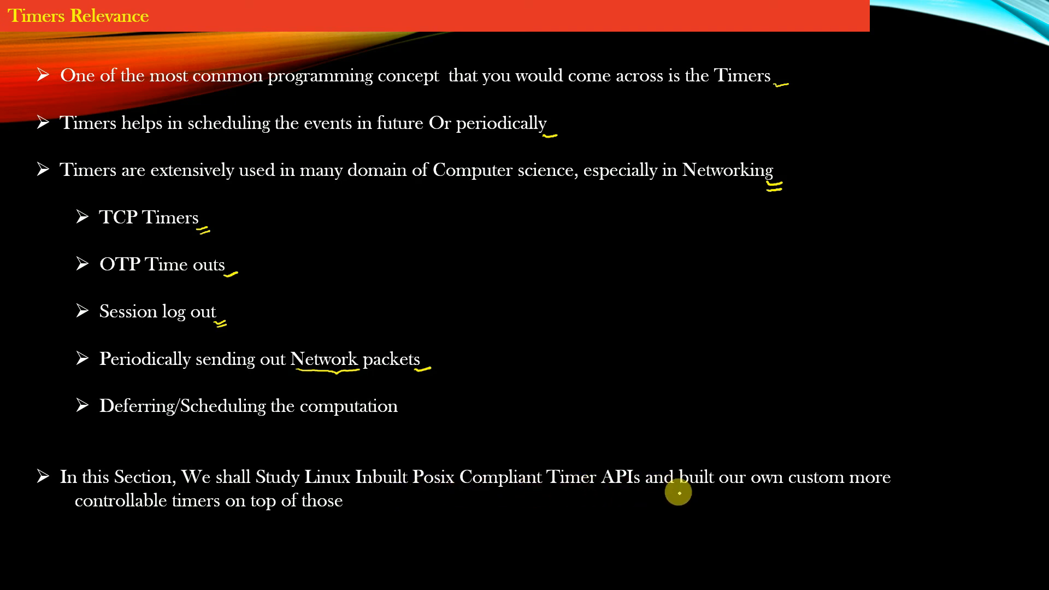
mouse_move(713, 491)
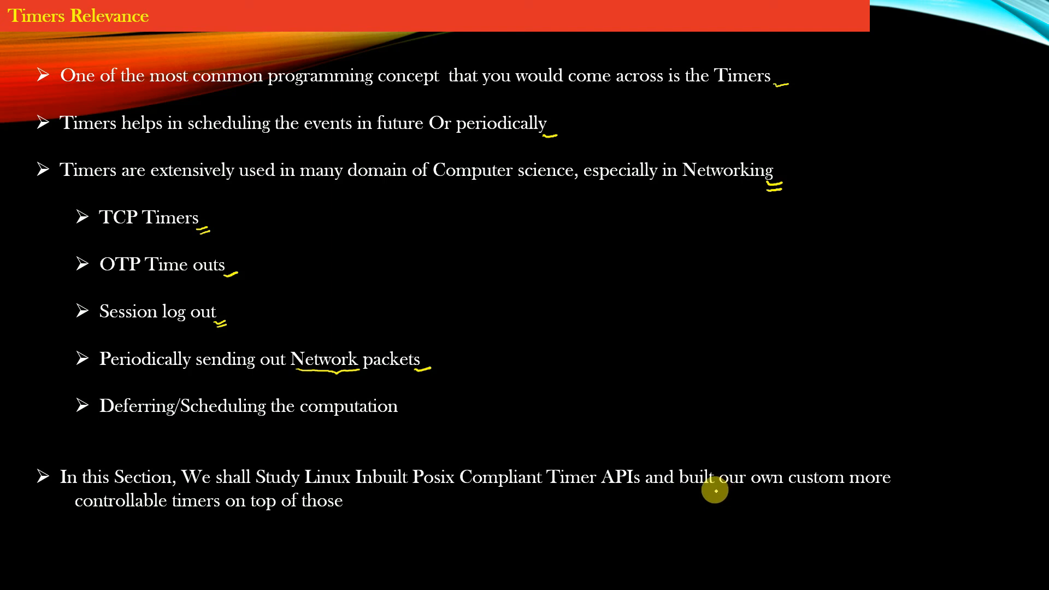
mouse_move(235, 501)
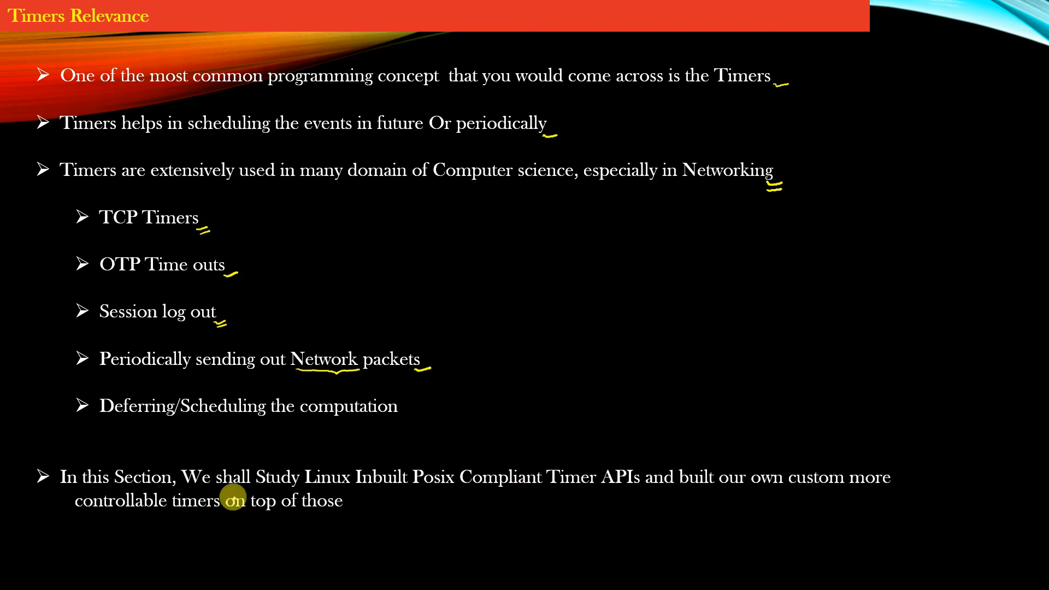
mouse_move(341, 516)
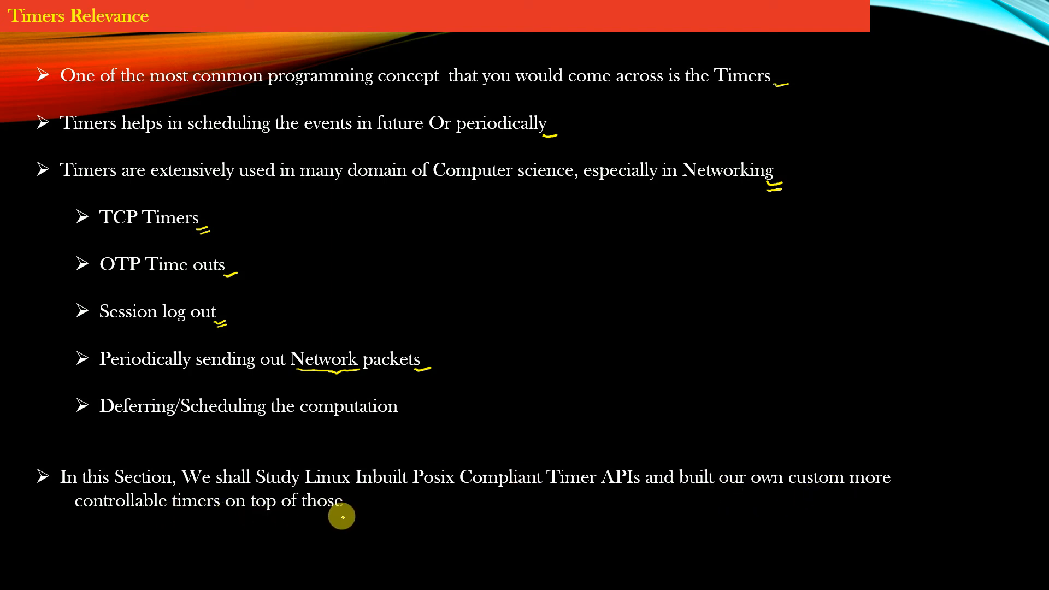
mouse_move(221, 515)
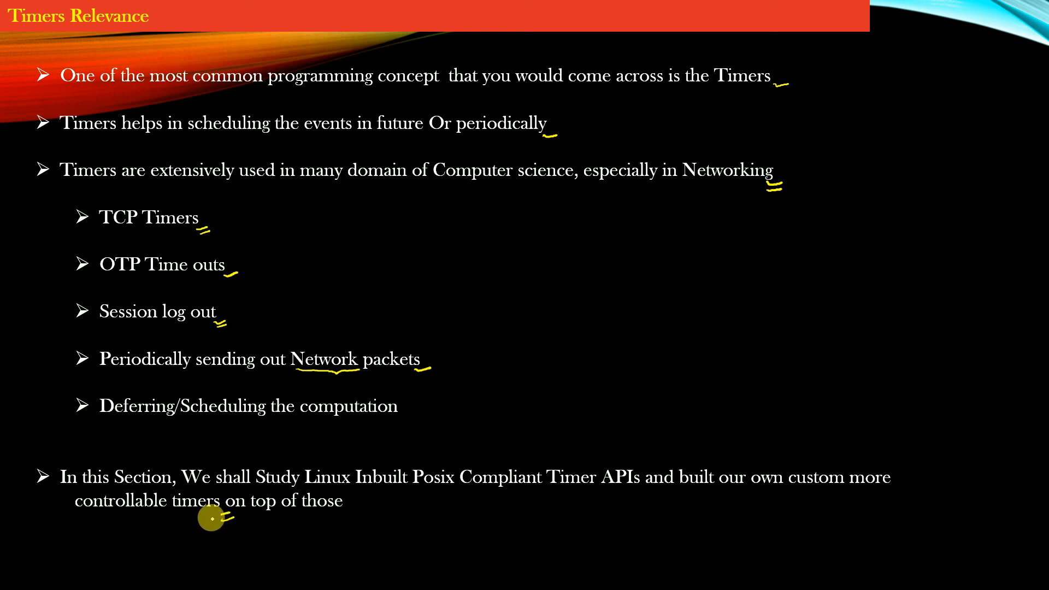
mouse_move(218, 515)
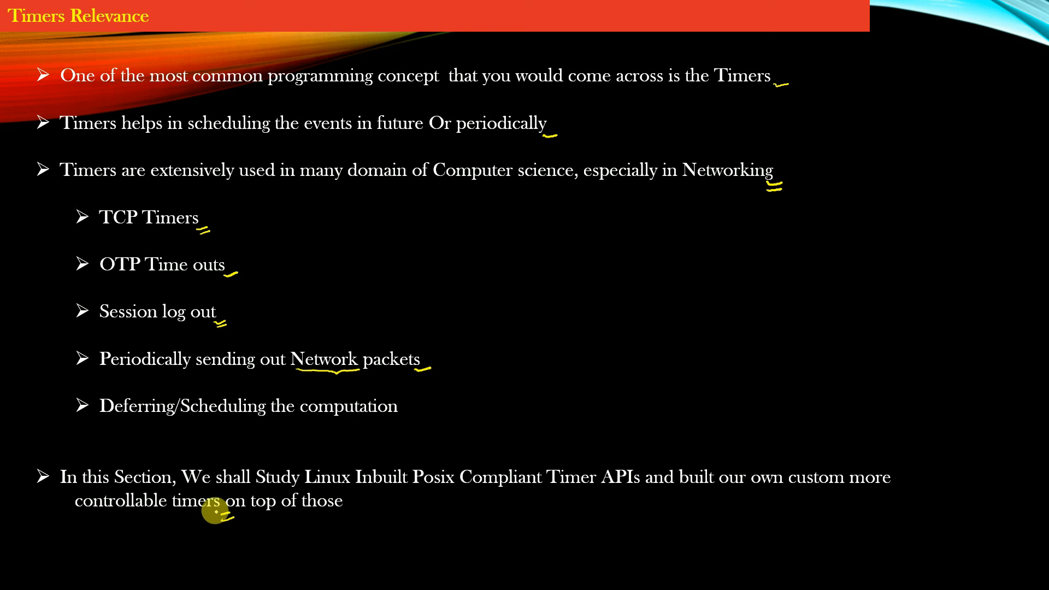